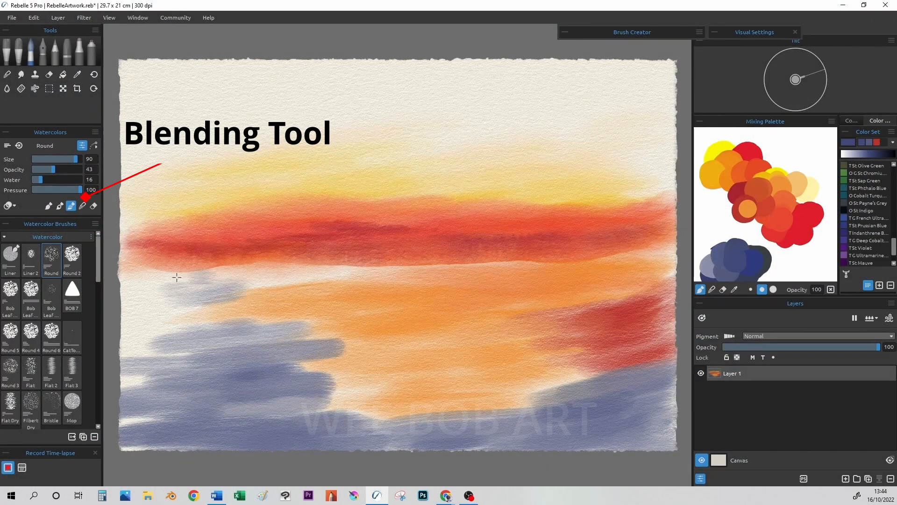
Begin on a fresh blank watercolour-paper canvas with the Wash Flat brush selected
left_click(77, 75)
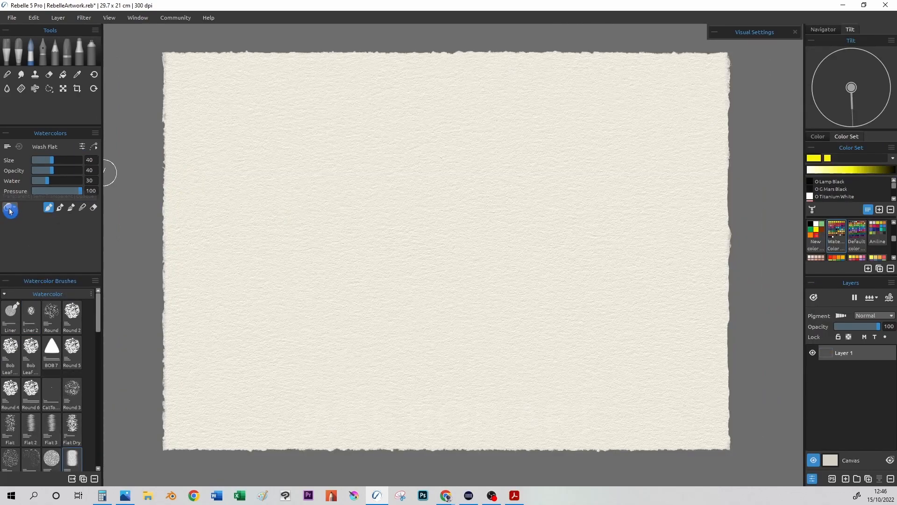
Show the Transparent, Semi-Transparent and Opaque watercolour mode choices in the Watercolors panel
left_click(9, 206)
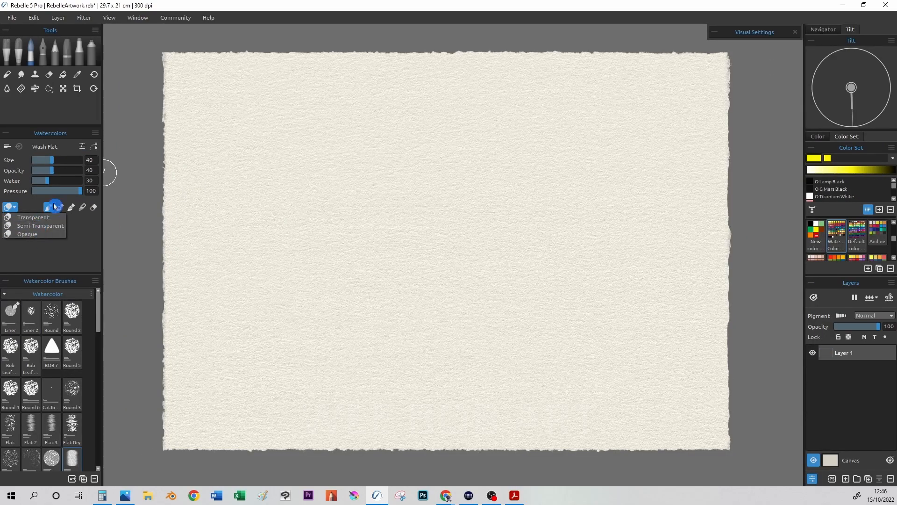
left_click_drag(218, 137, 206, 178)
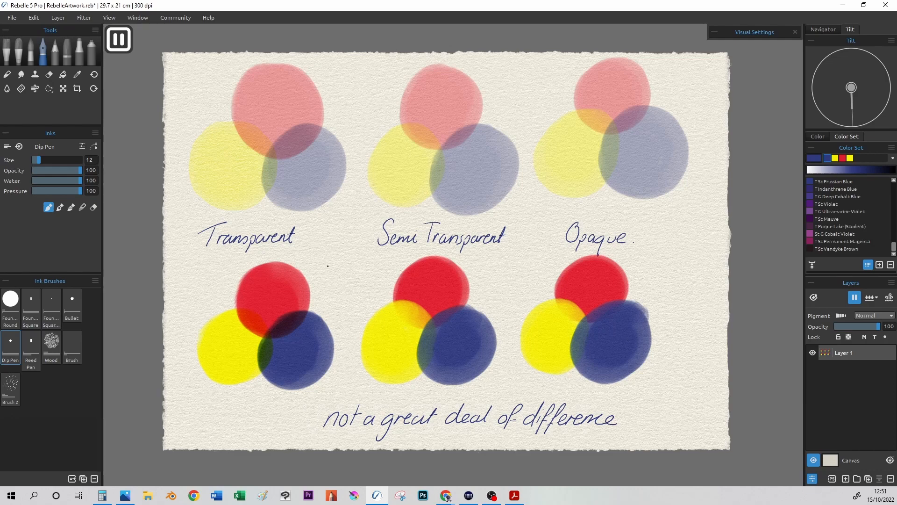
Make the Eraser the active tool, leaving the three-mode comparison chart intact
left_click(48, 75)
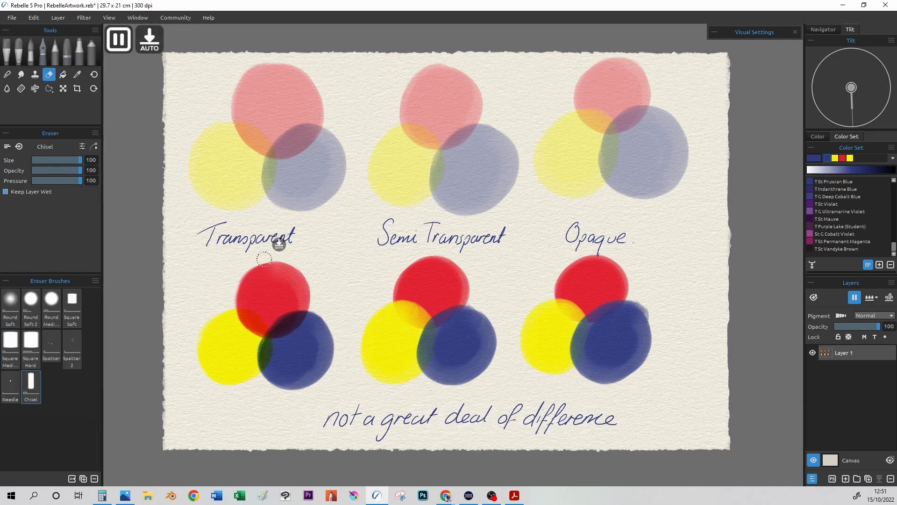